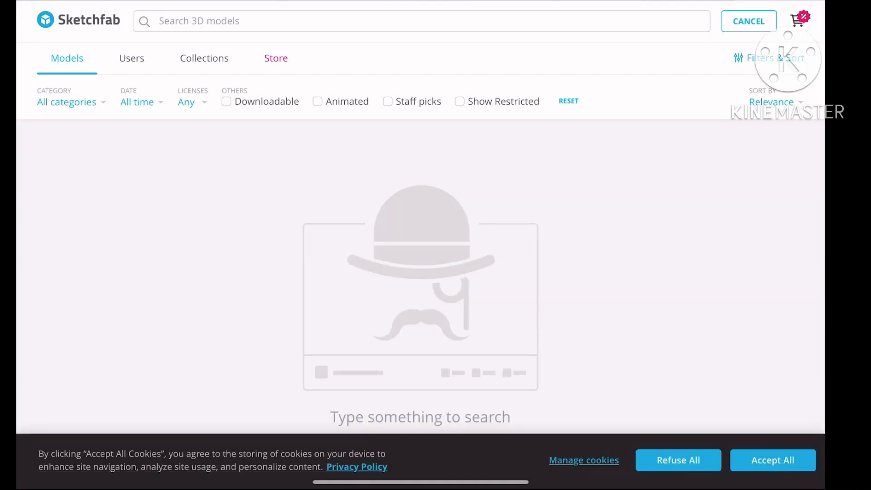
- Search Sketchfab for 'gorilla tag model'
click(771, 459)
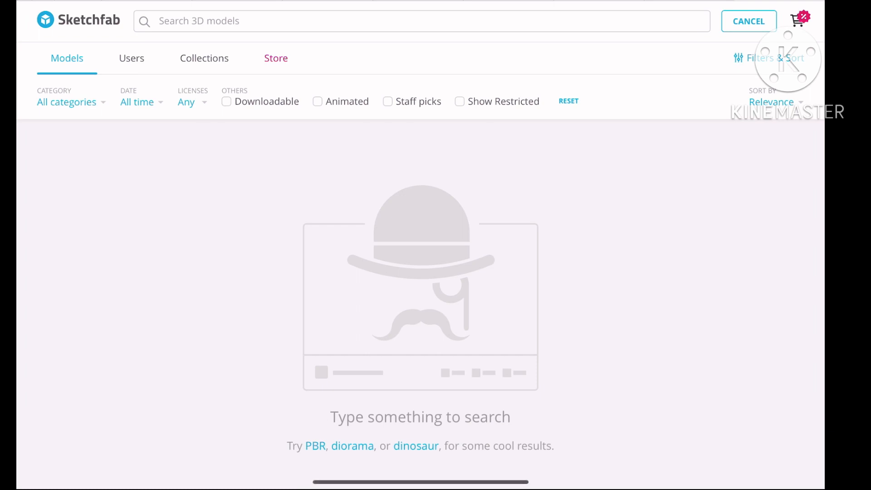
text(gorilla tag)
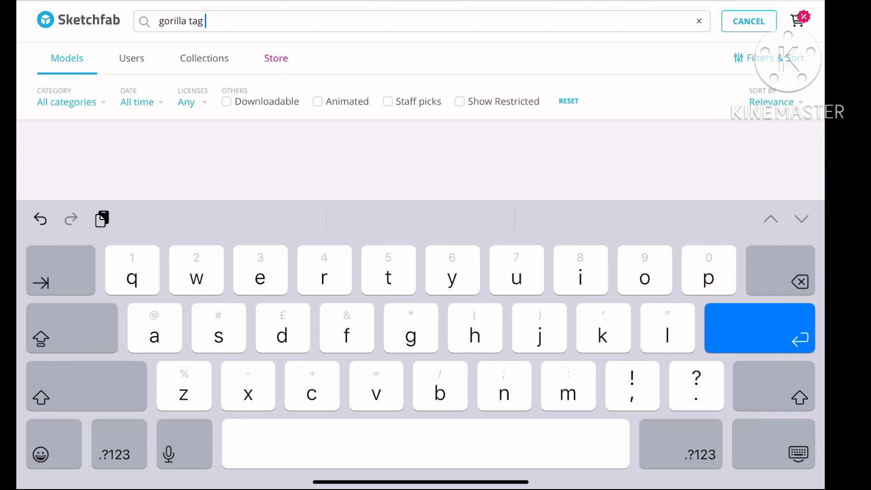
text(model)
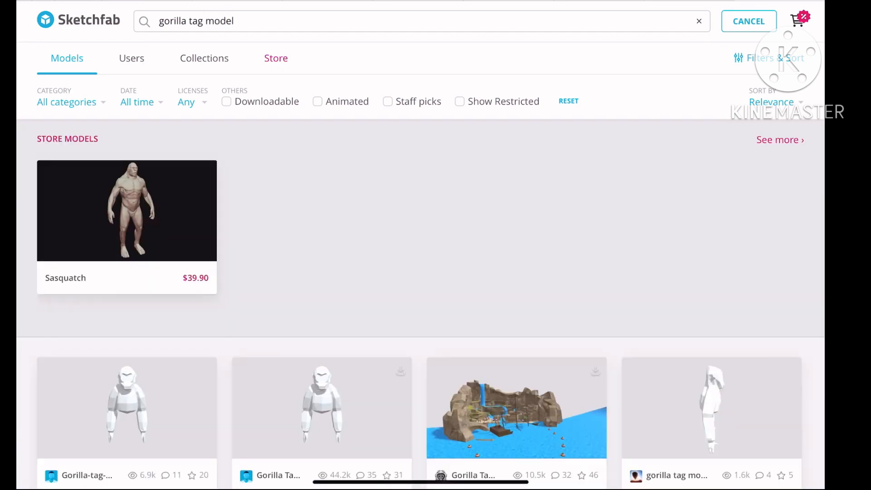
scroll(down, 3)
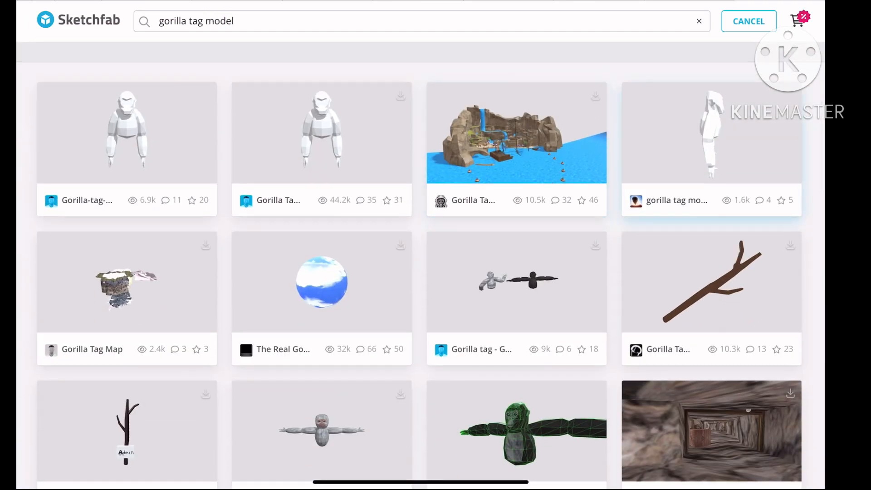
click(515, 133)
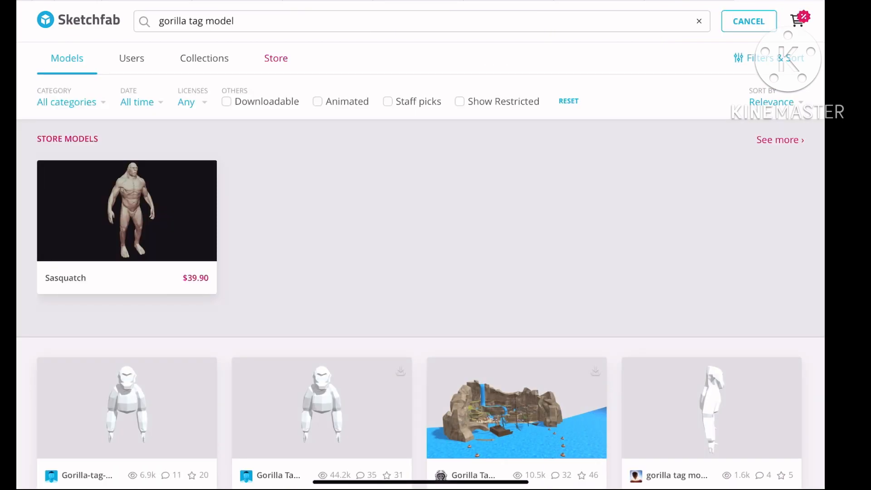
- Scroll down to later gorilla tag model results like Gorilla Tag PM
scroll(down, 3)
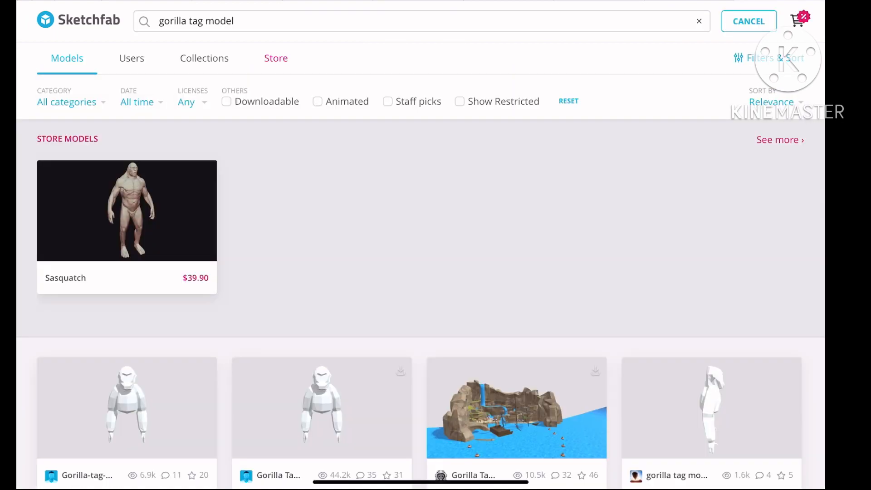
scroll(down, 3)
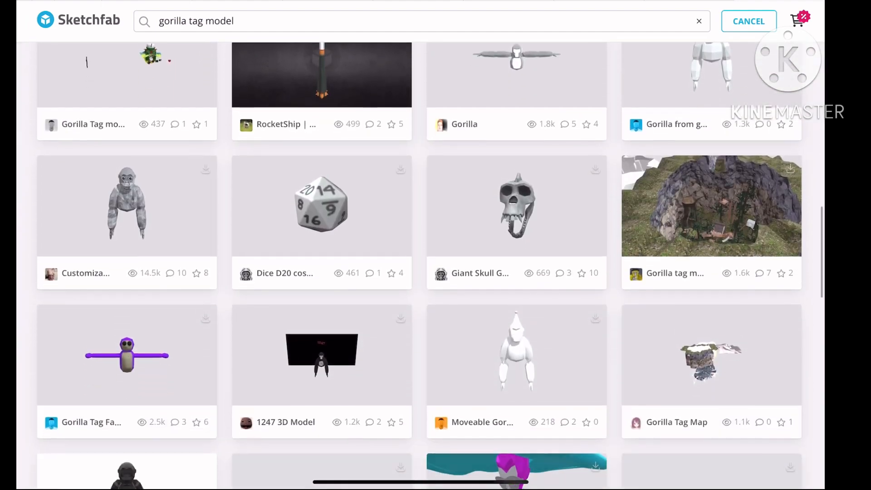
scroll(down, 3)
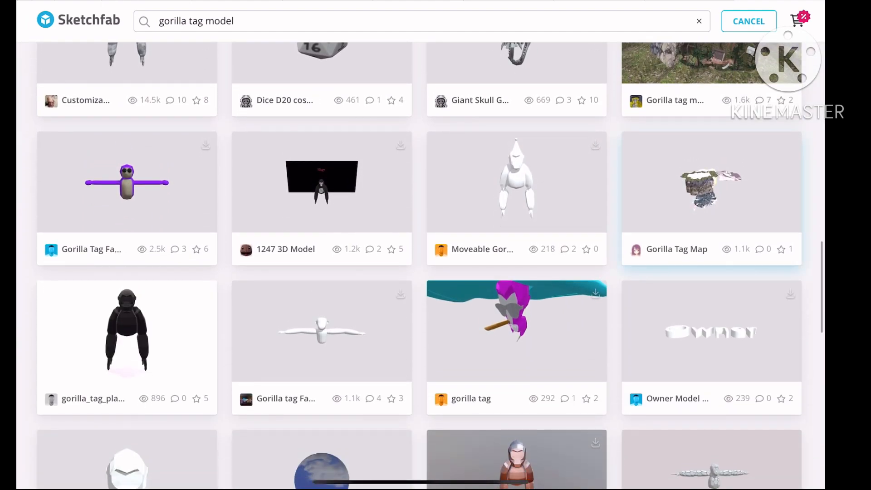
scroll(down, 3)
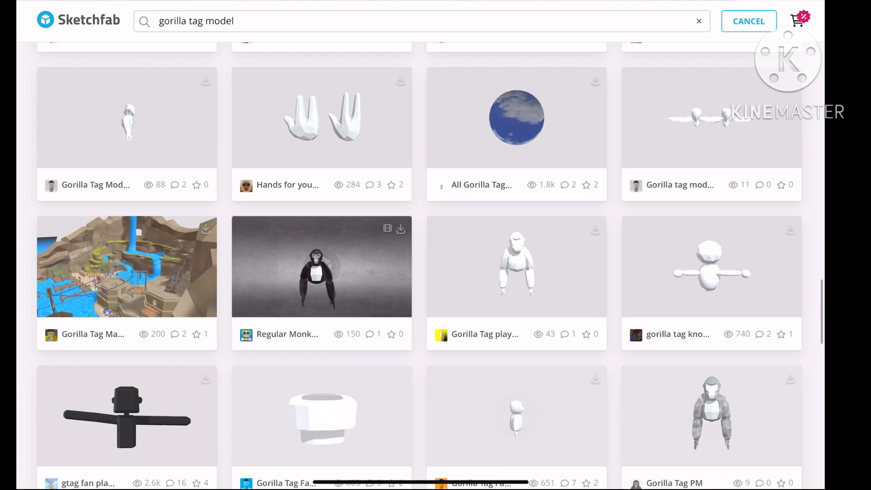
scroll(down, 3)
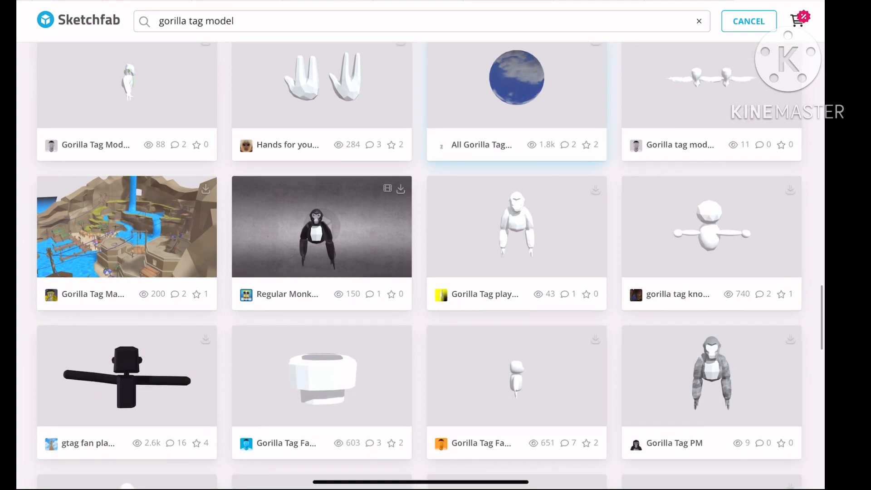
scroll(down, 3)
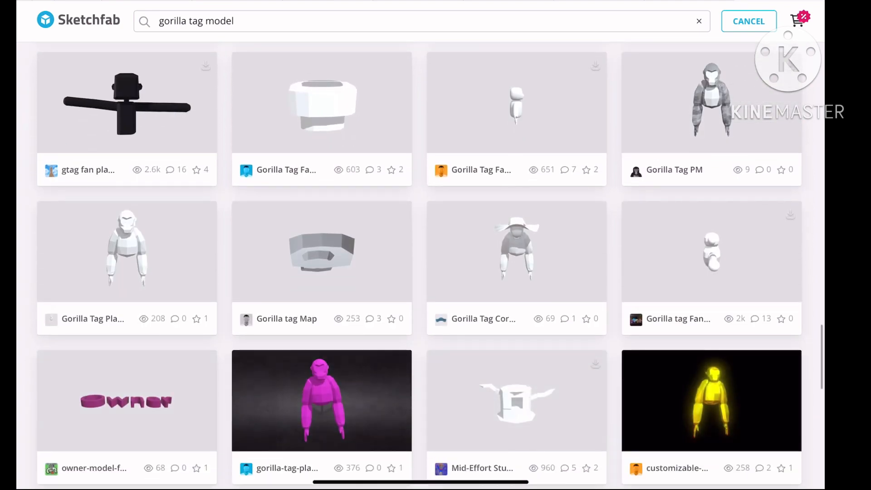
scroll(down, 3)
text(badg)
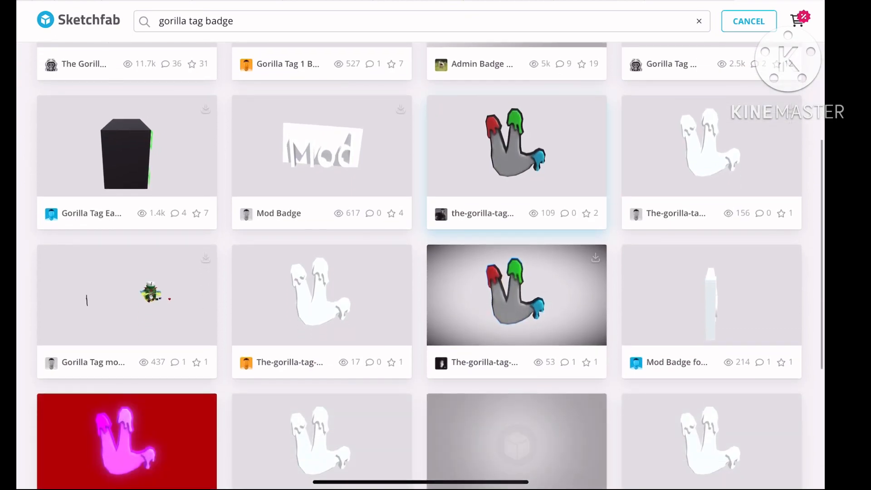
- Browse the gorilla tag badge results, including Mod Badge and hand-shaped badges
scroll(down, 3)
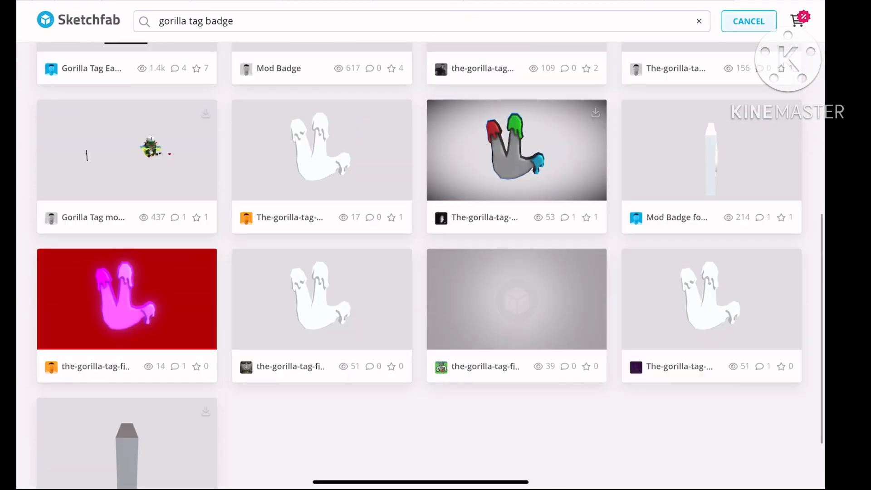
scroll(up, 3)
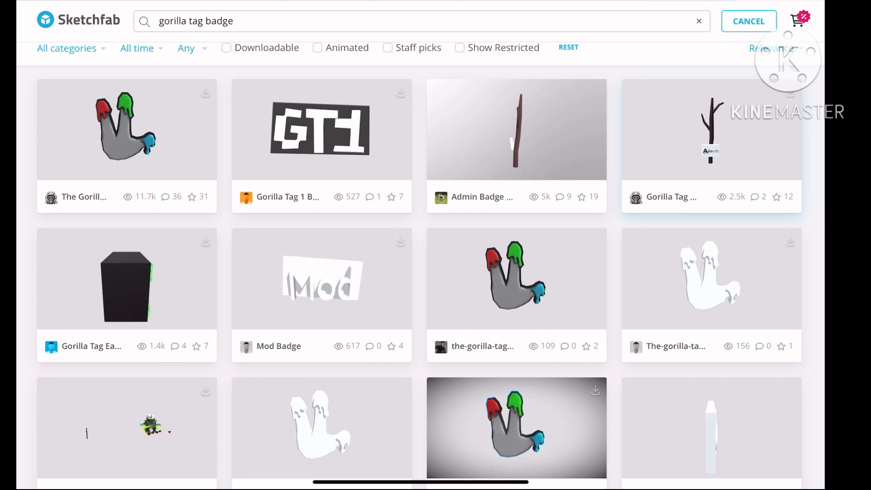
scroll(down, 3)
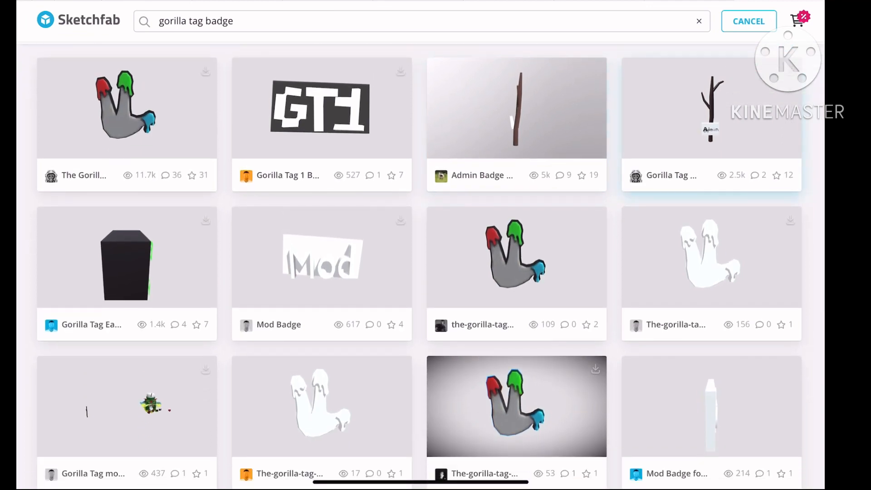
click(126, 108)
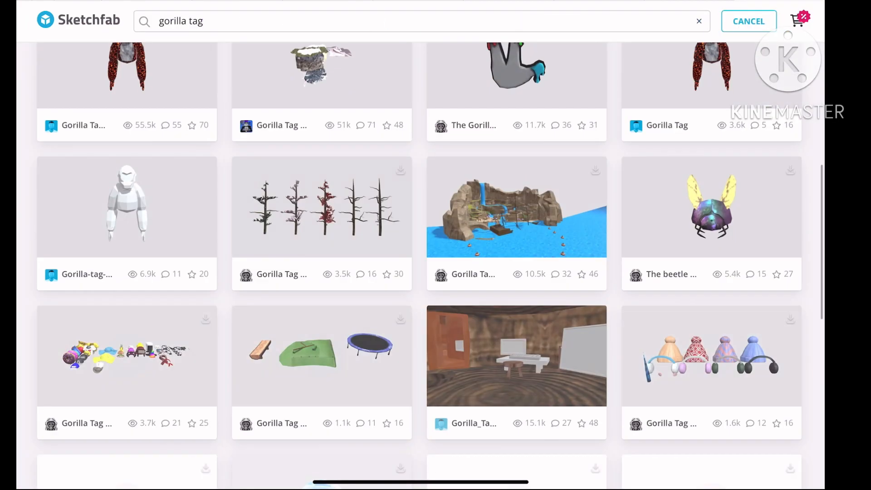
- Scroll the gorilla tag model results to Dice D20, Giant Skull and Moveable Gorilla
scroll(down, 3)
text( model)
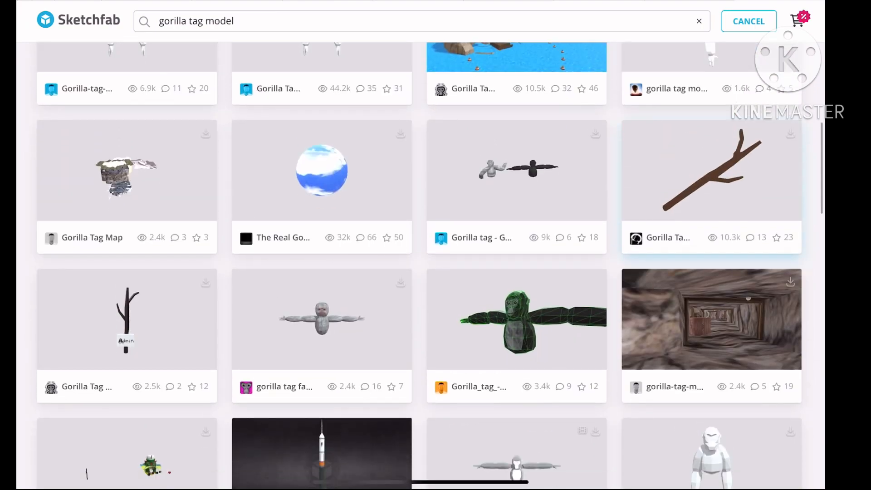
scroll(down, 3)
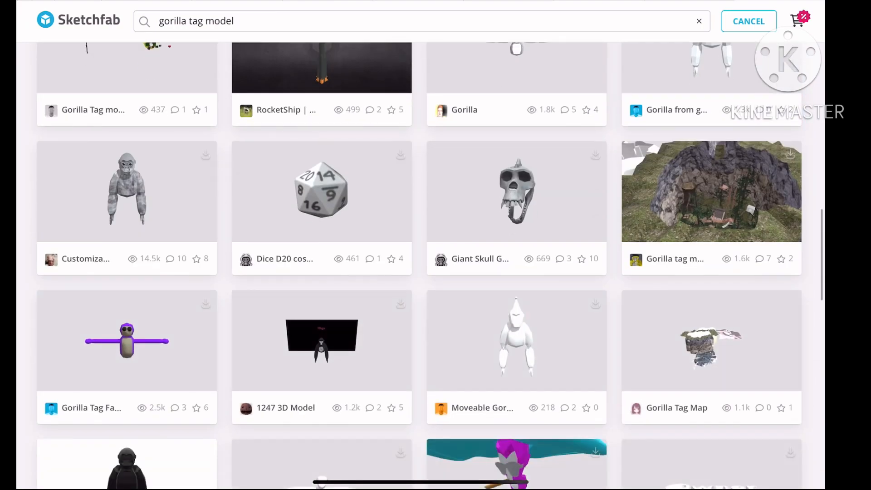